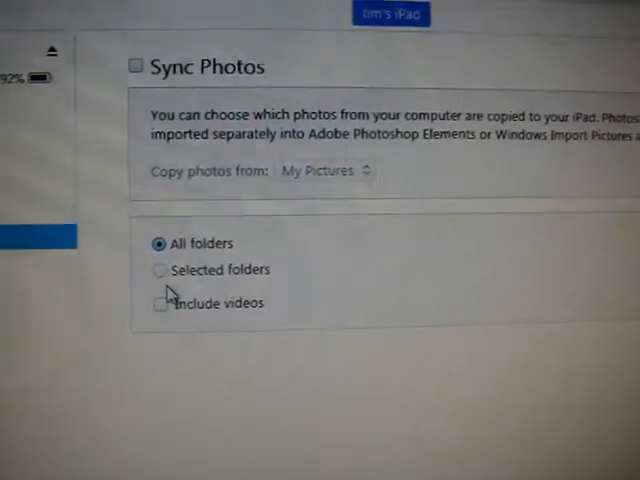
# Step: Choose 'Selected folders' under Sync Photos so only chosen folders sync
pyautogui.click(160, 270)
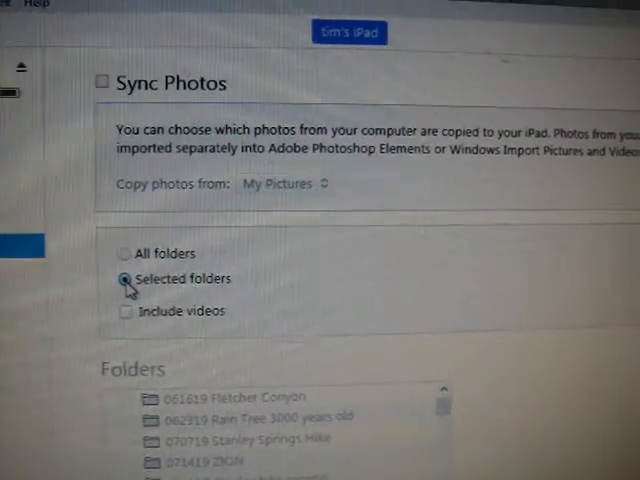
pyautogui.scroll(-3)
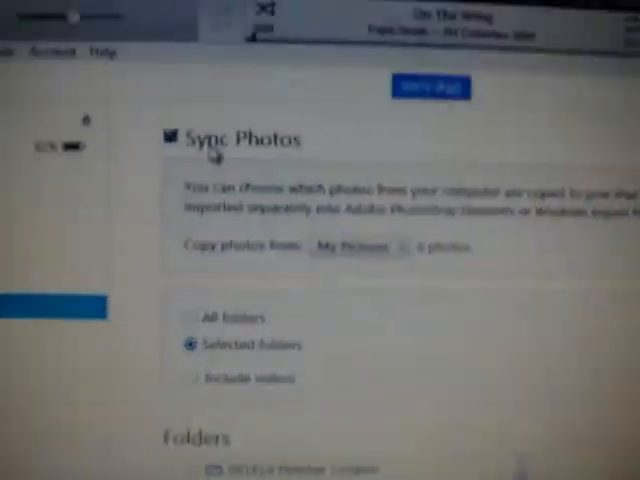
# Step: Scroll down to reveal the My Pictures folder list for picking
pyautogui.scroll(-3)
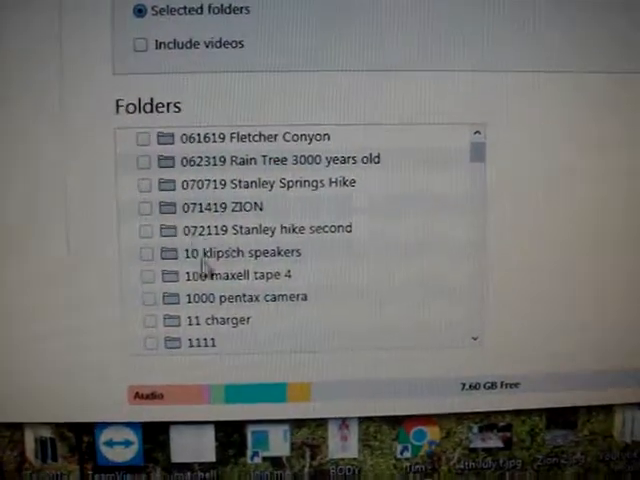